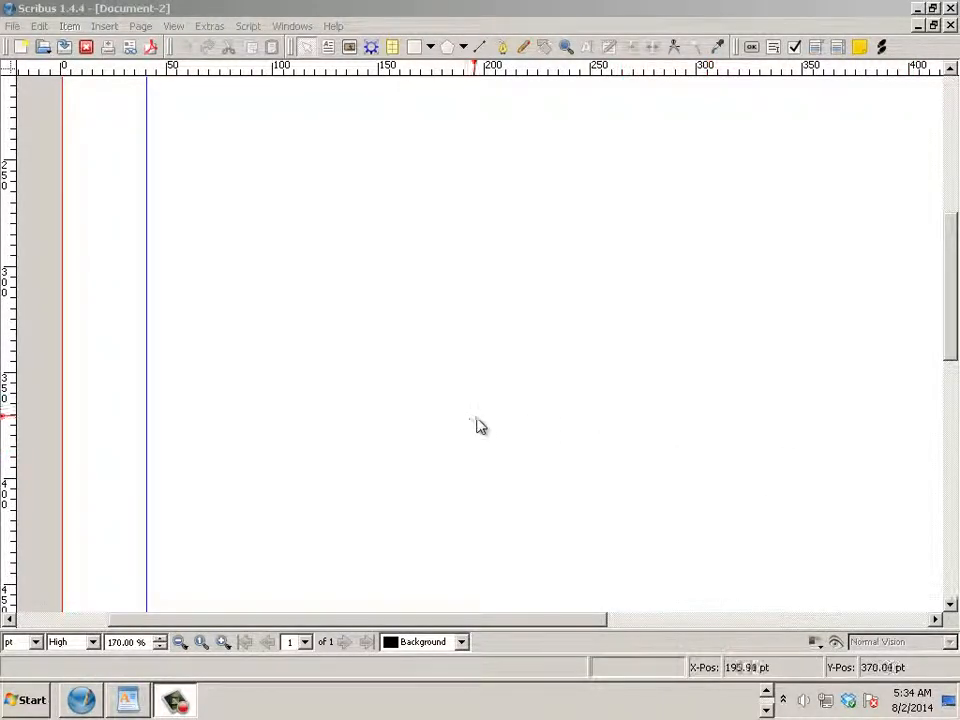
pyautogui.moveTo(412, 352)
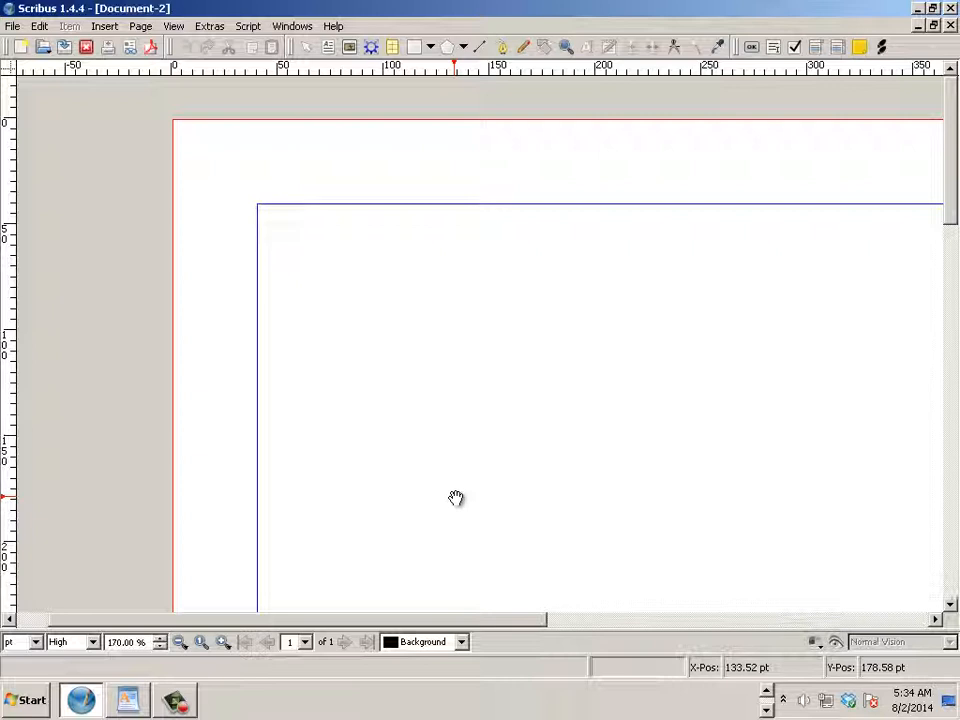
pyautogui.moveTo(456, 486)
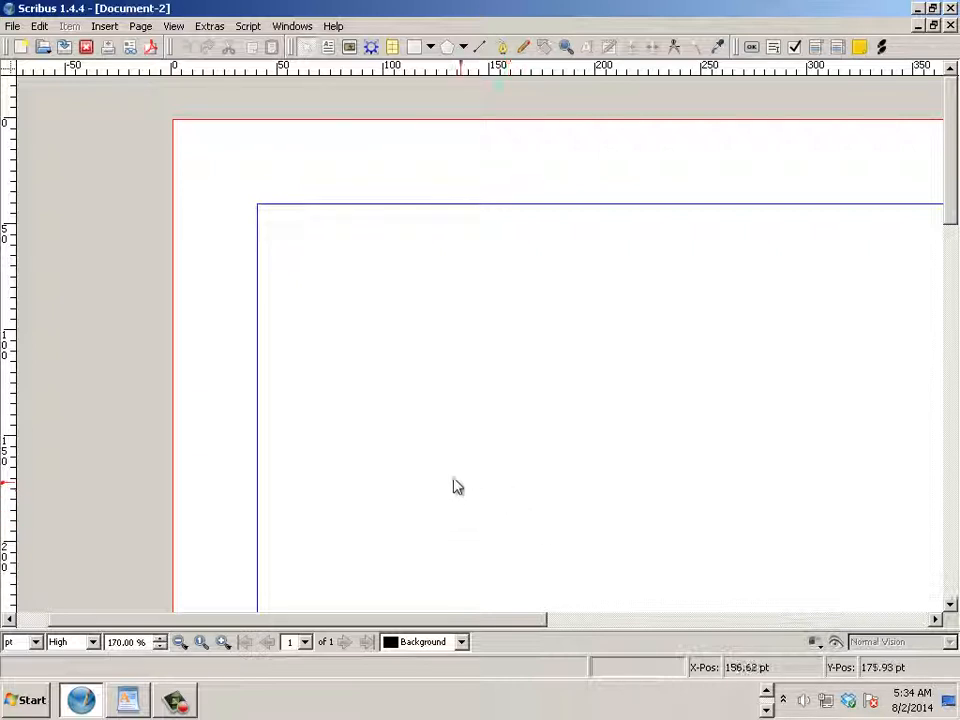
pyautogui.moveTo(436, 400)
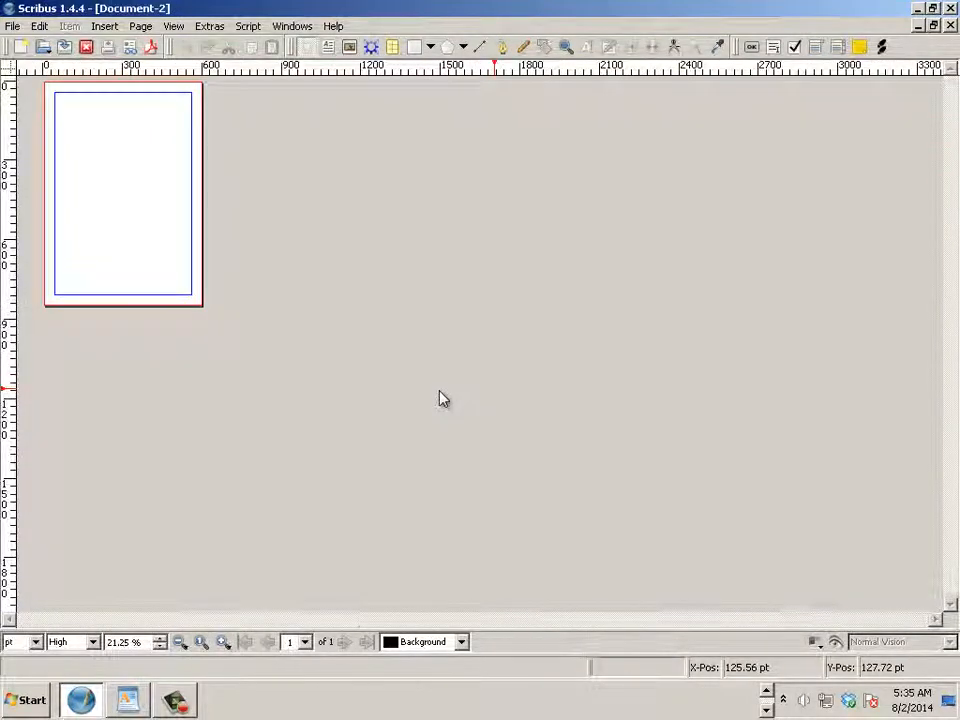
# - Adjust the status-bar zoom until the blank page fills the window, then head to the File menu
pyautogui.click(224, 642)
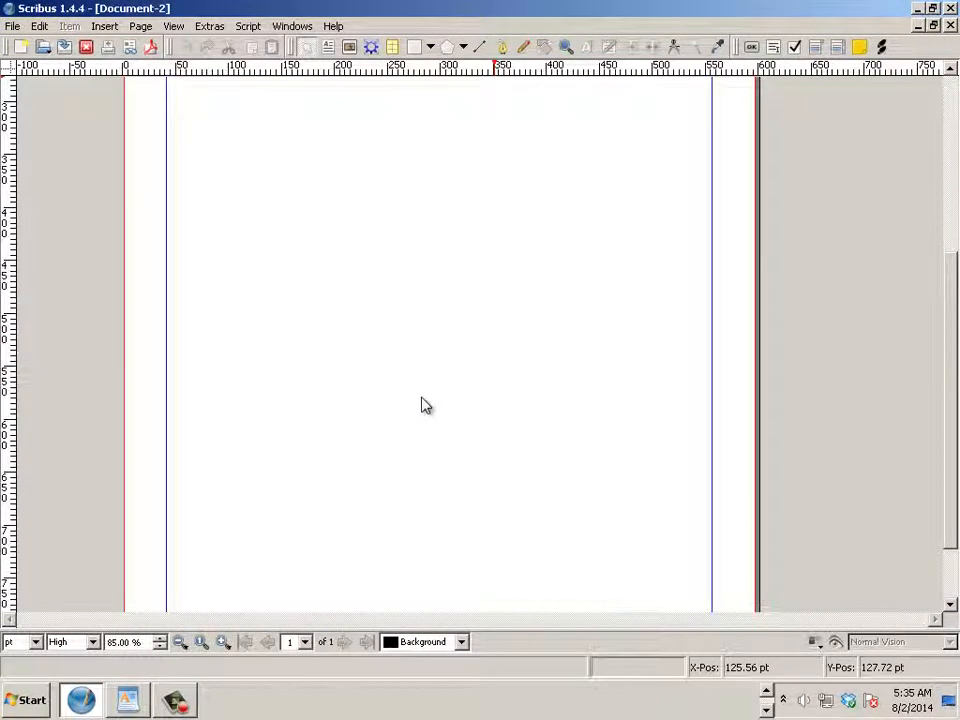
pyautogui.click(224, 642)
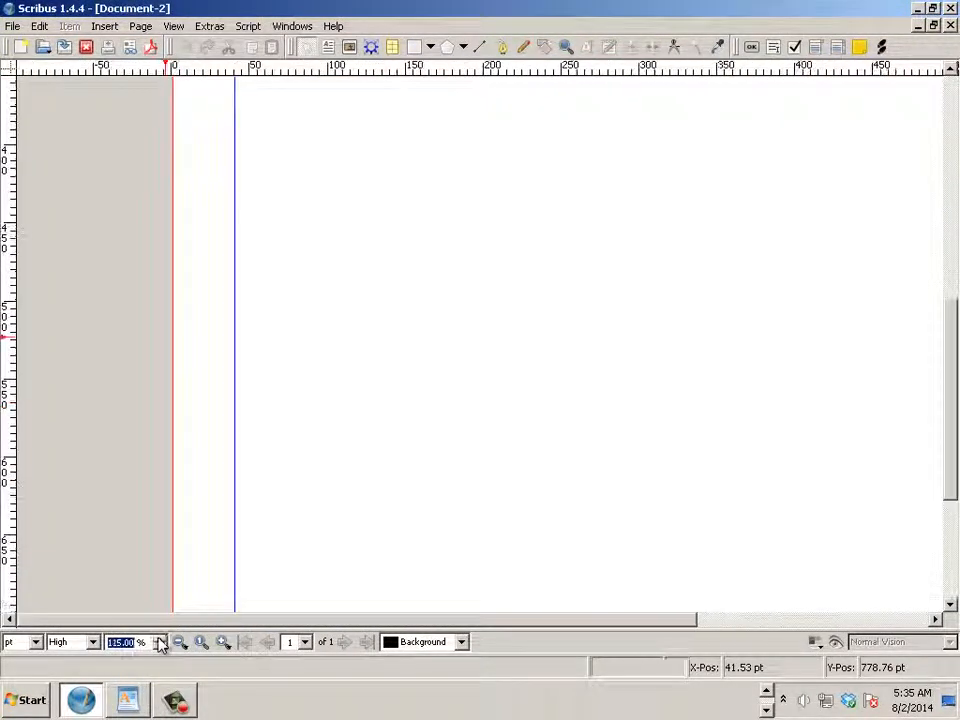
pyautogui.click(178, 642)
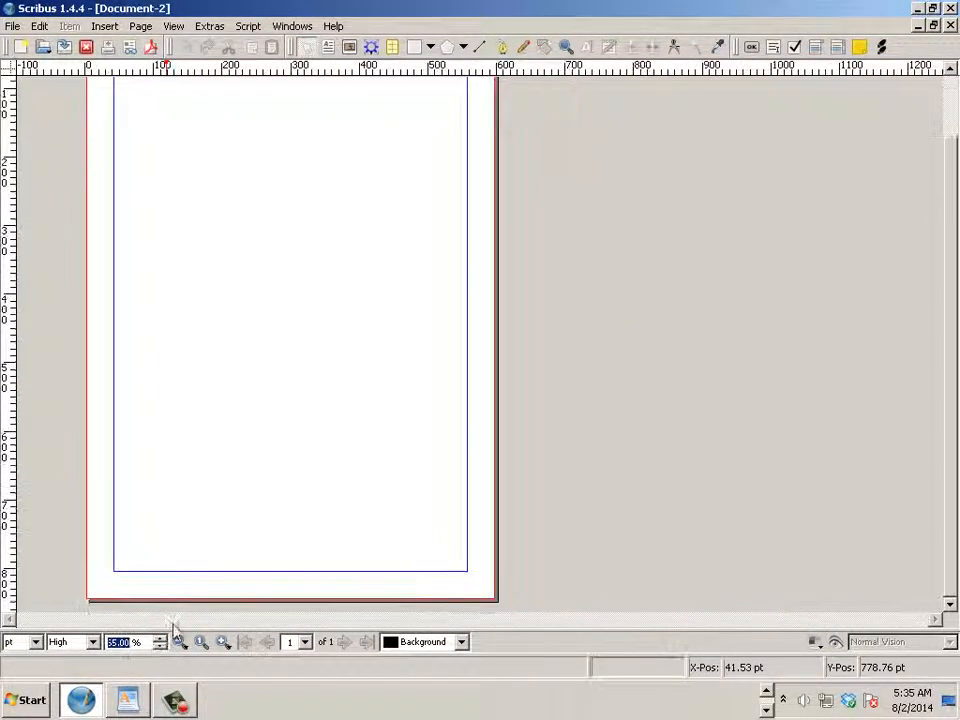
pyautogui.click(200, 642)
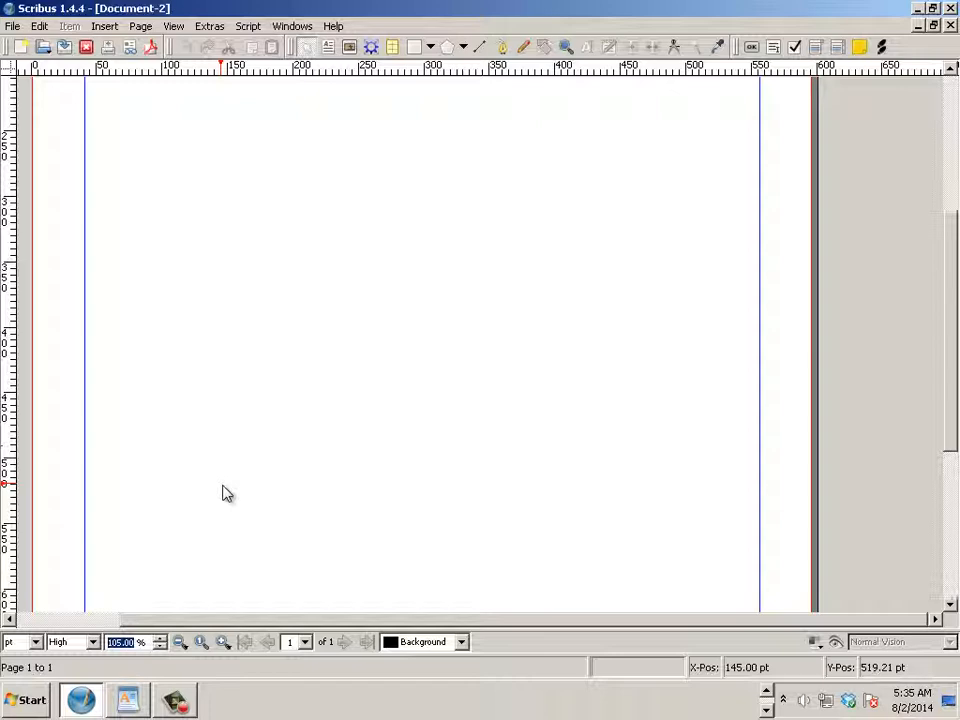
pyautogui.click(12, 26)
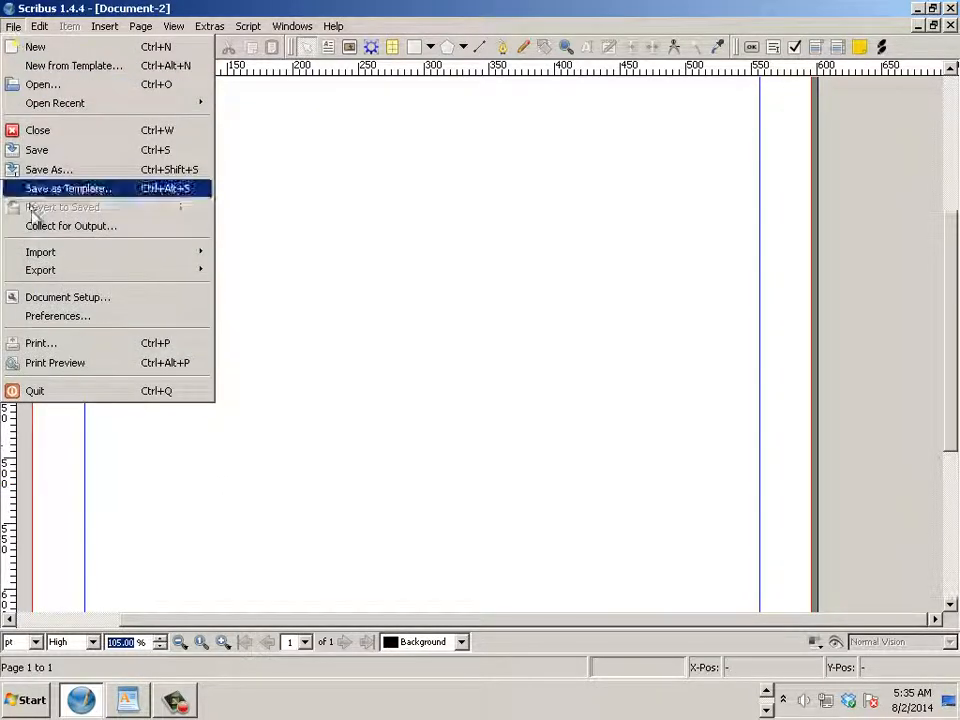
# - Bring up Preferences from the File menu and scroll the category list
pyautogui.click(56, 316)
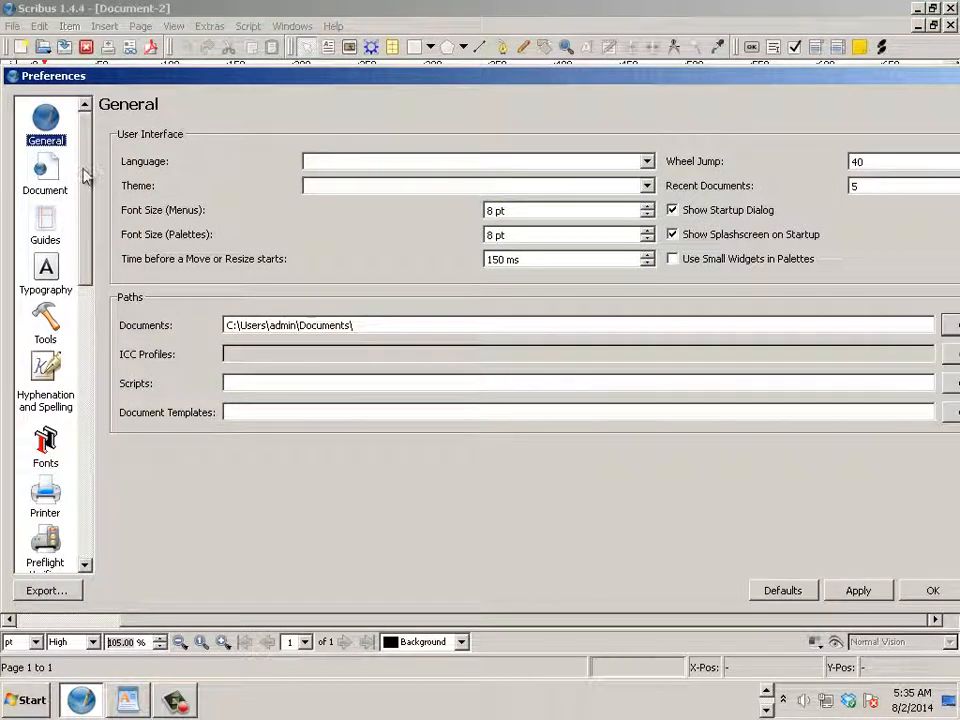
pyautogui.scroll(-3)
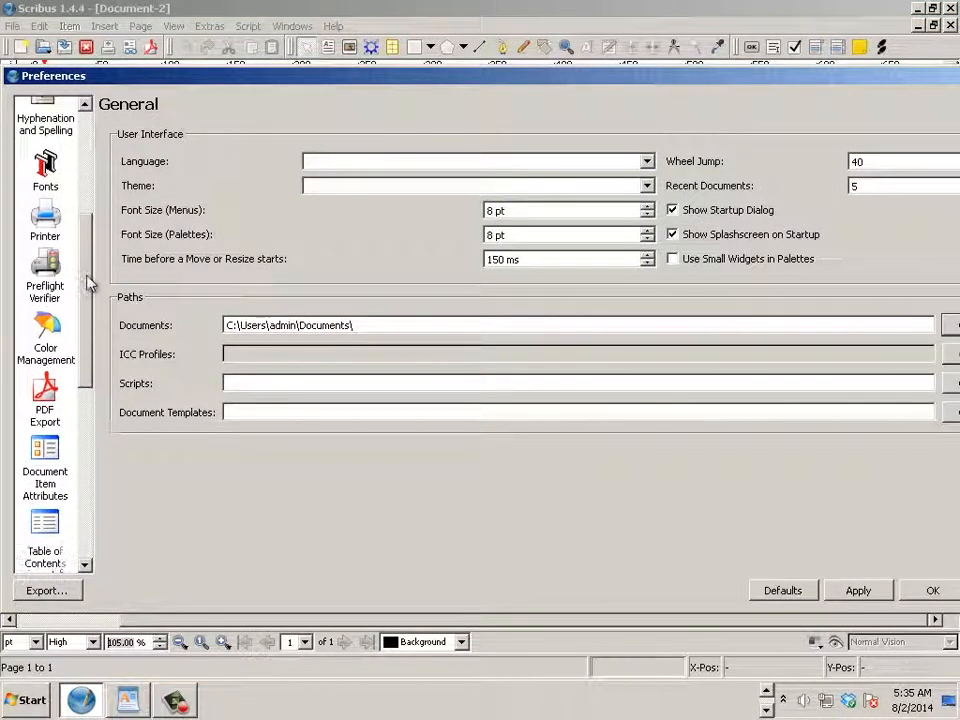
# - Switch to Keyboard Shortcuts and enlarge the window to see the View actions with Preview Mode
pyautogui.click(44, 430)
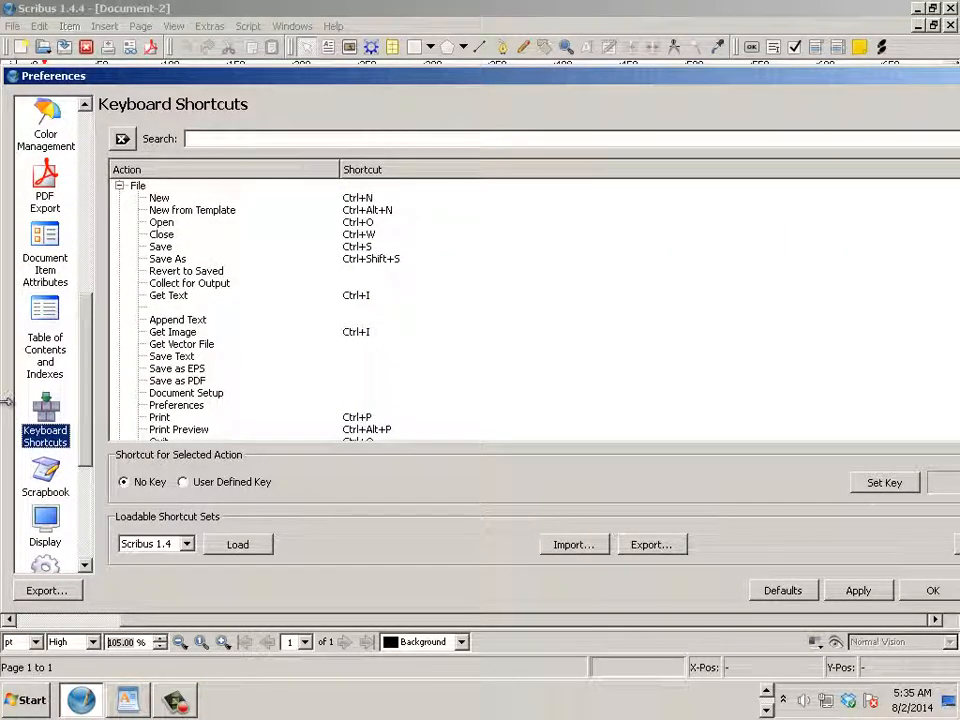
pyautogui.moveTo(164, 316)
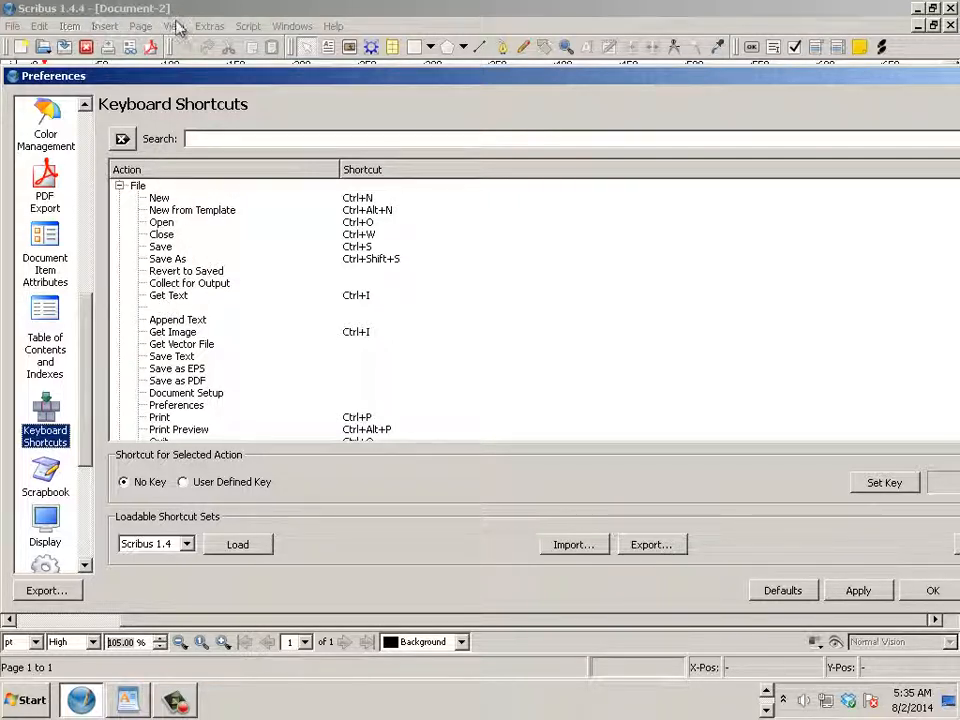
pyautogui.moveTo(176, 324)
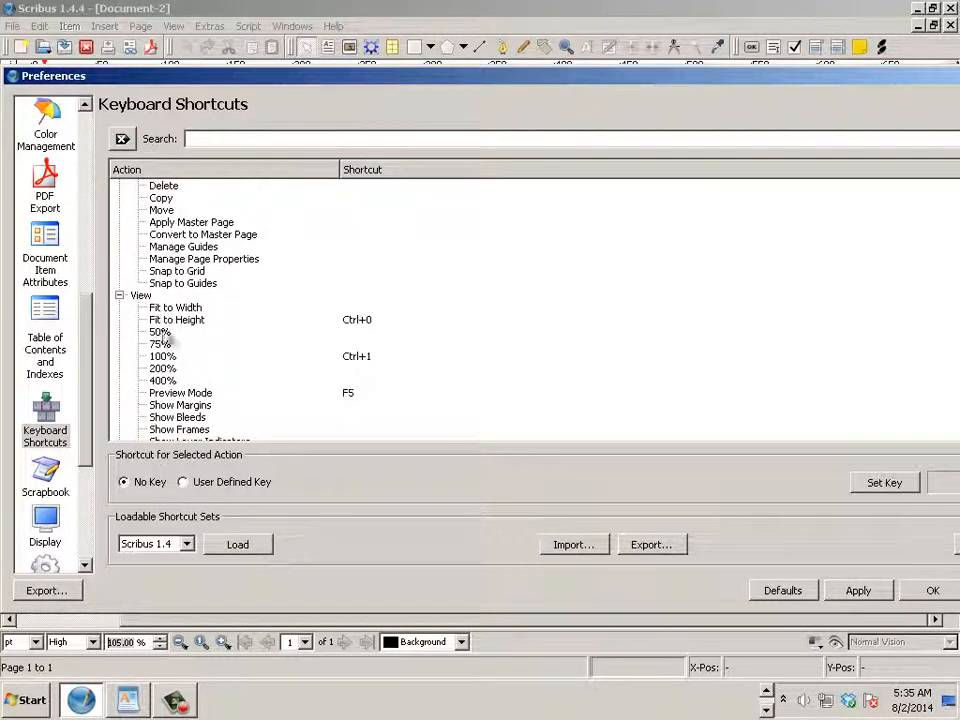
pyautogui.click(180, 392)
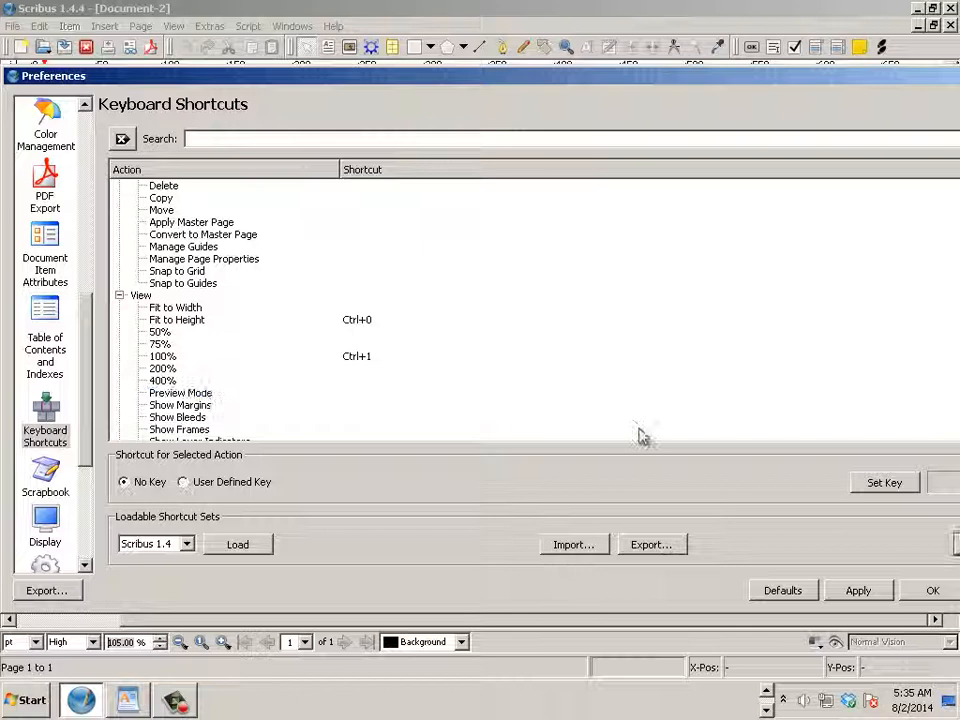
pyautogui.click(180, 392)
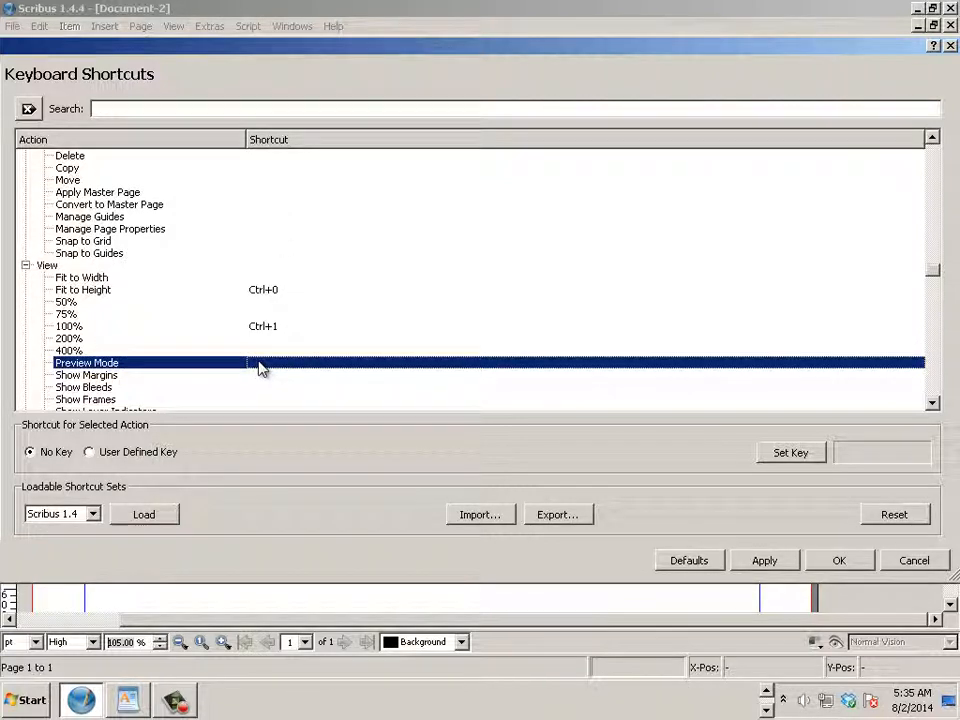
# - Assign F5 as Preview Mode's user-defined shortcut and apply the change
pyautogui.click(790, 452)
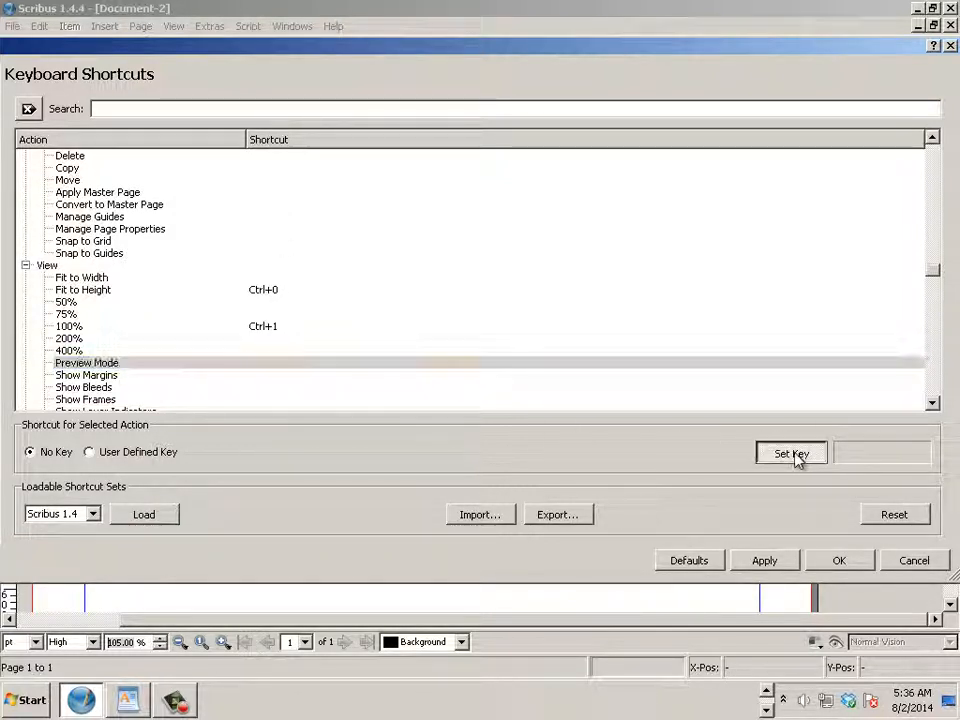
pyautogui.press('f5')
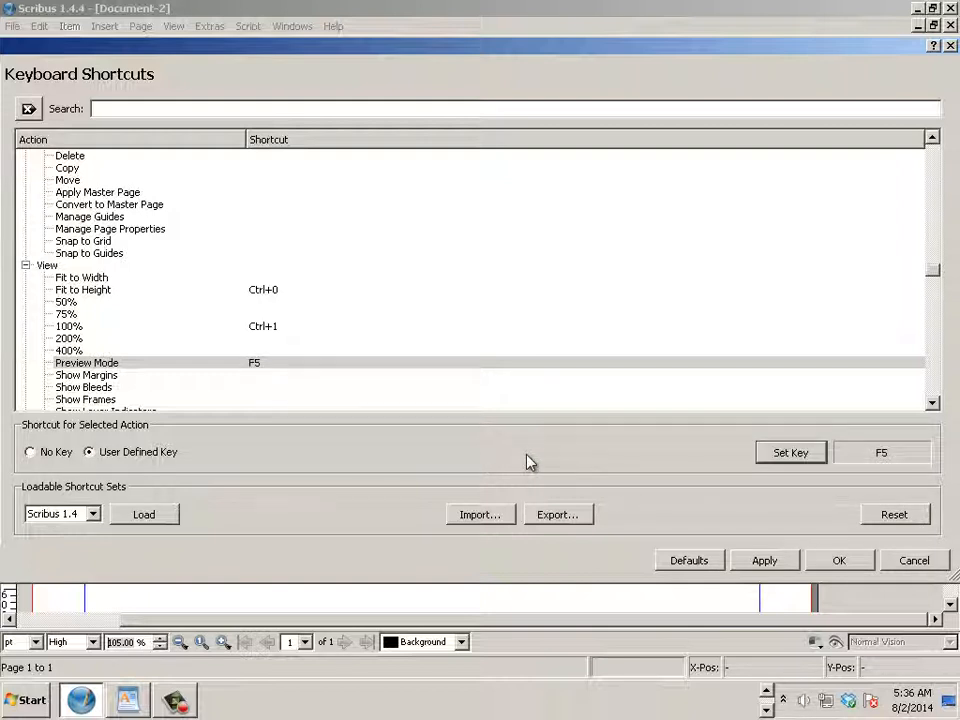
pyautogui.moveTo(744, 550)
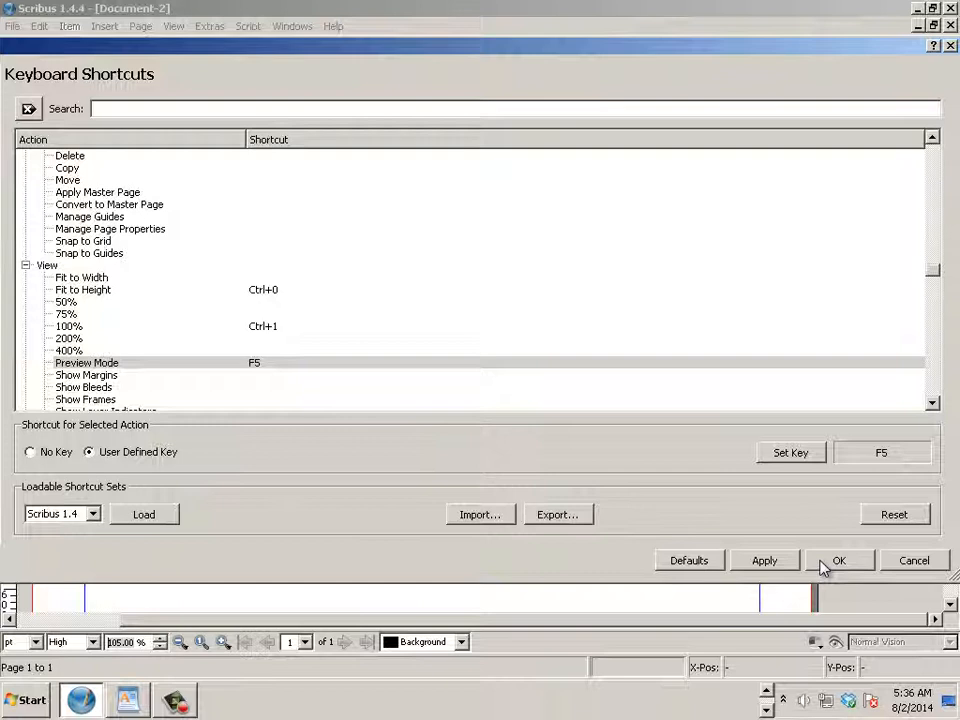
pyautogui.click(840, 560)
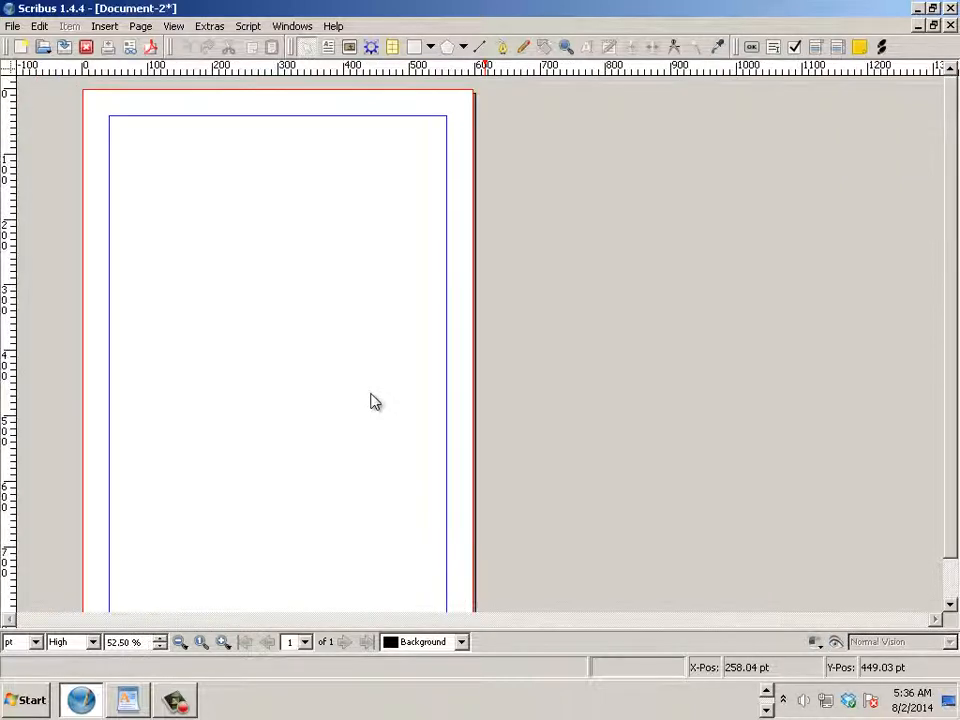
pyautogui.click(178, 642)
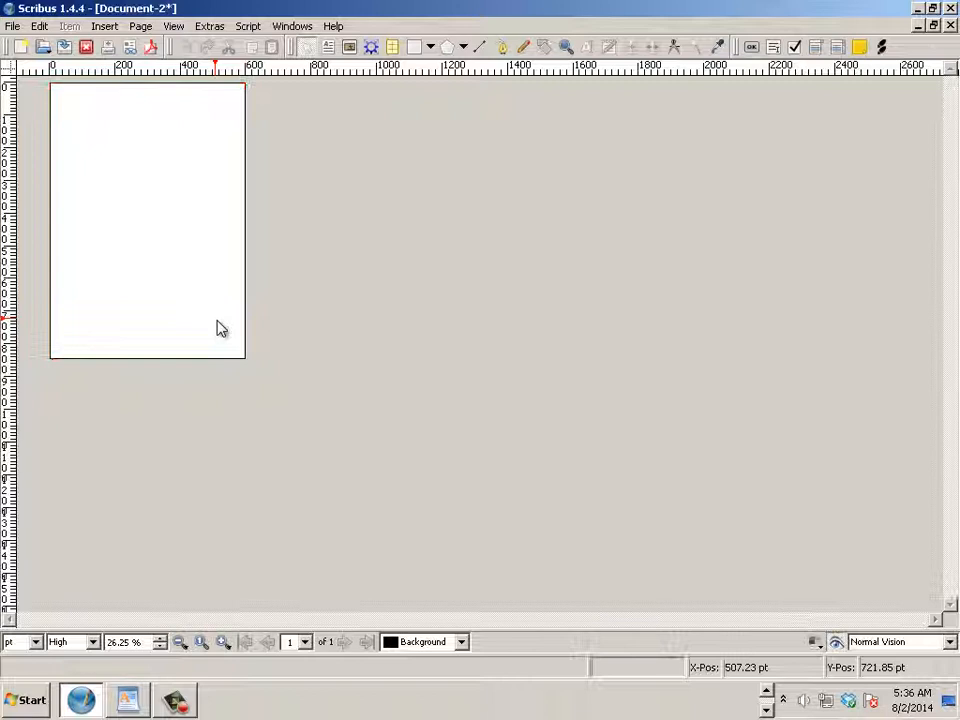
pyautogui.click(938, 640)
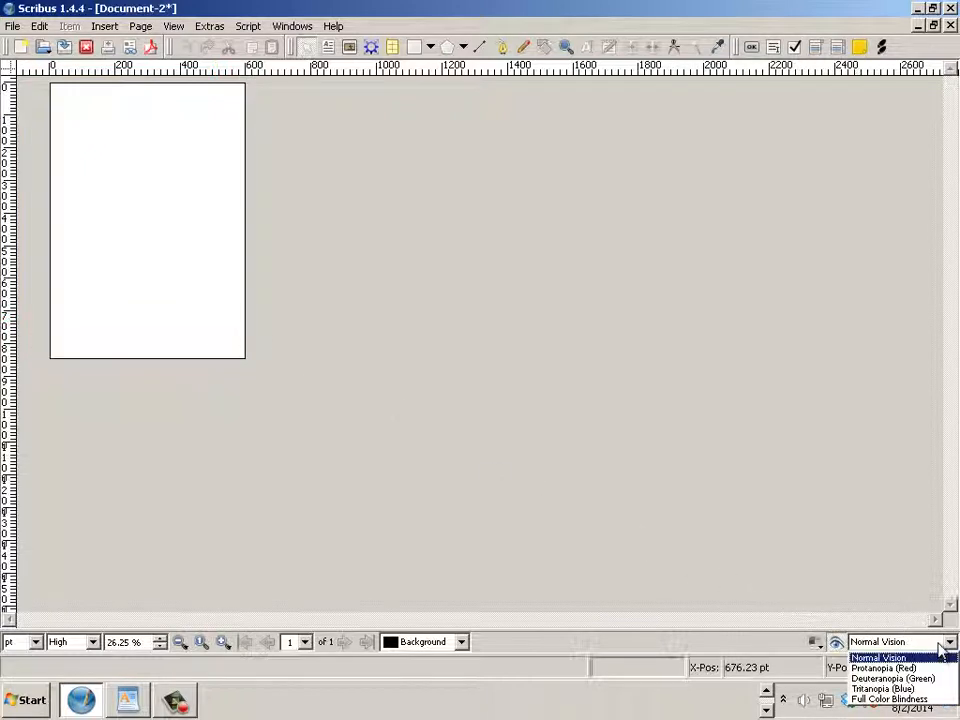
pyautogui.moveTo(888, 698)
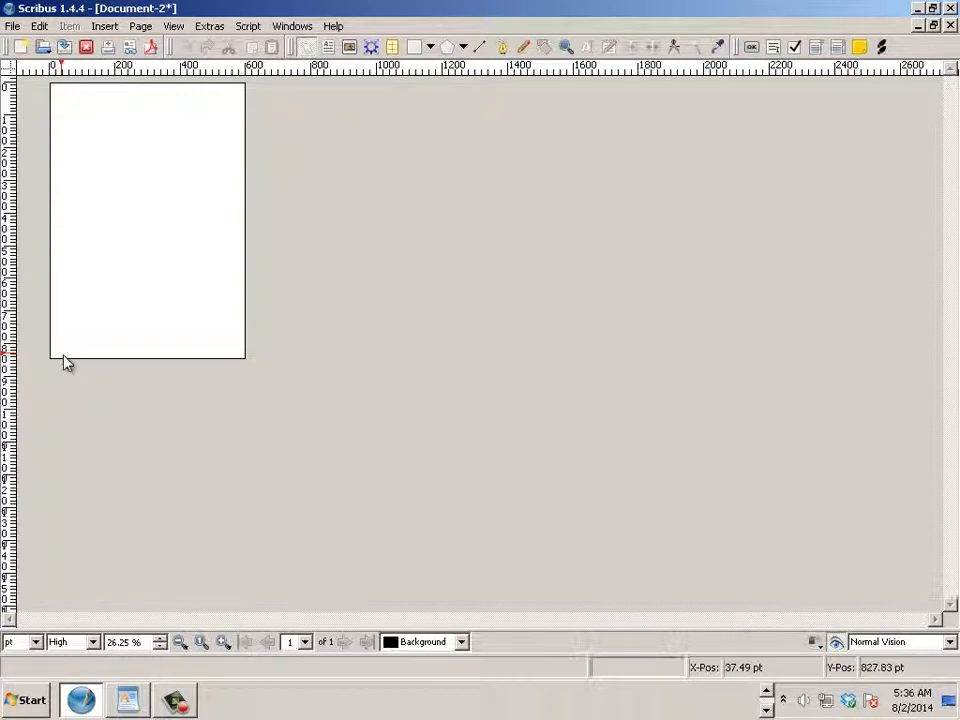
pyautogui.moveTo(42, 278)
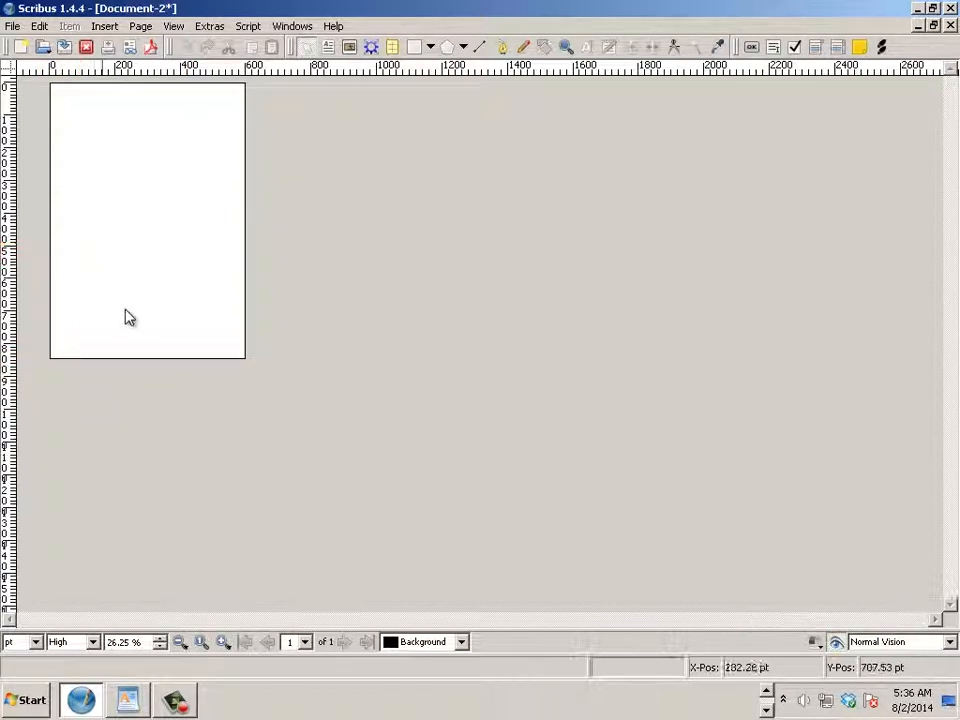
pyautogui.moveTo(116, 322)
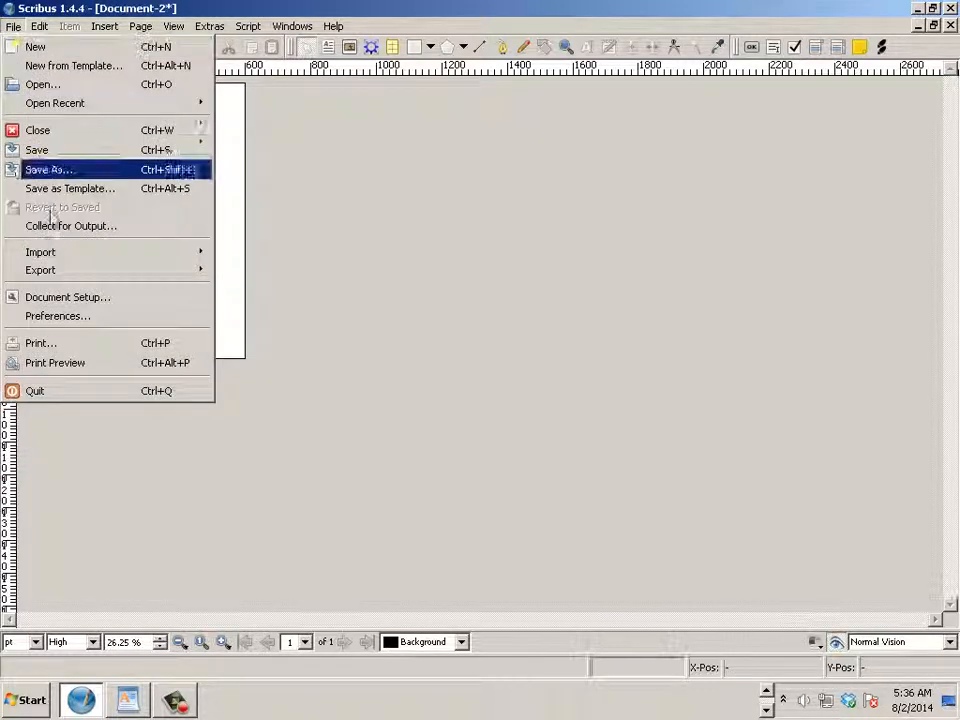
pyautogui.moveTo(70, 316)
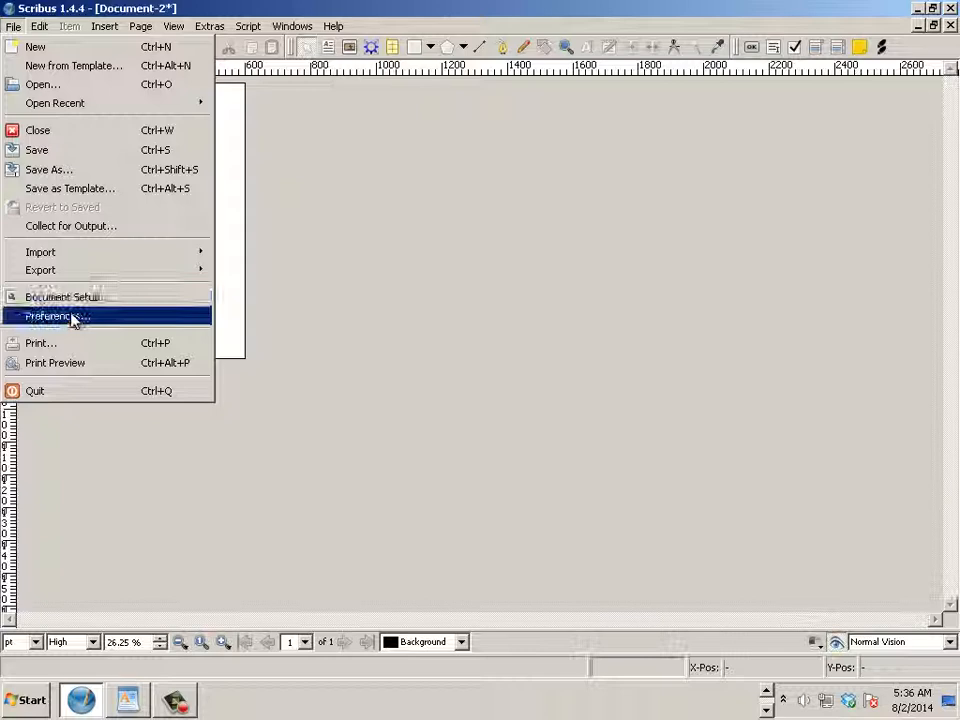
# - Return to Preferences > Keyboard Shortcuts and start exporting the shortcut set
pyautogui.click(56, 316)
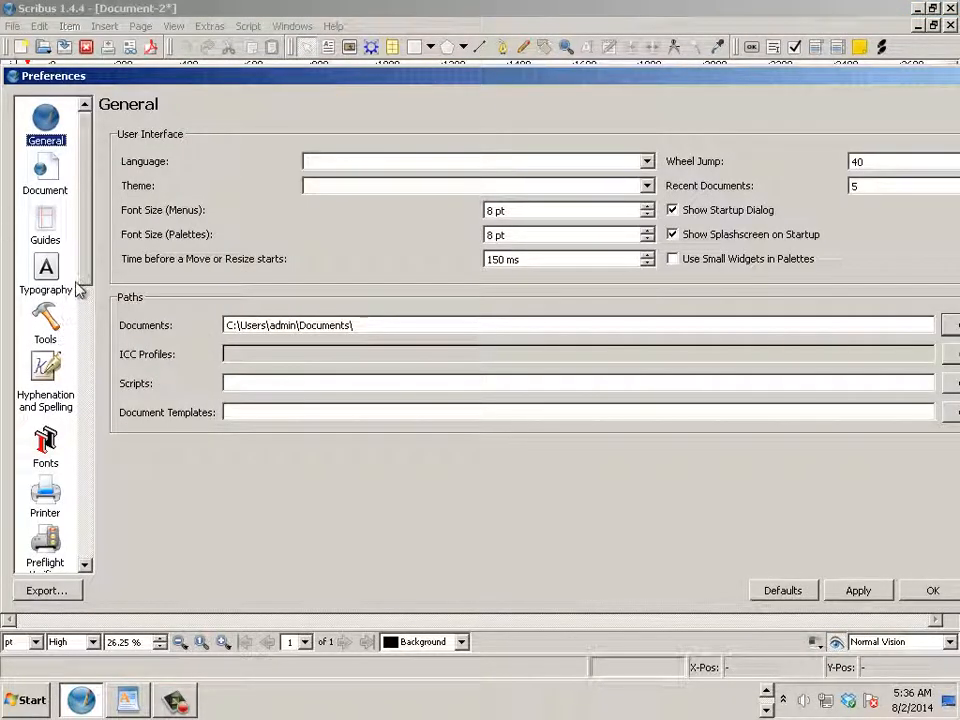
pyautogui.scroll(-3)
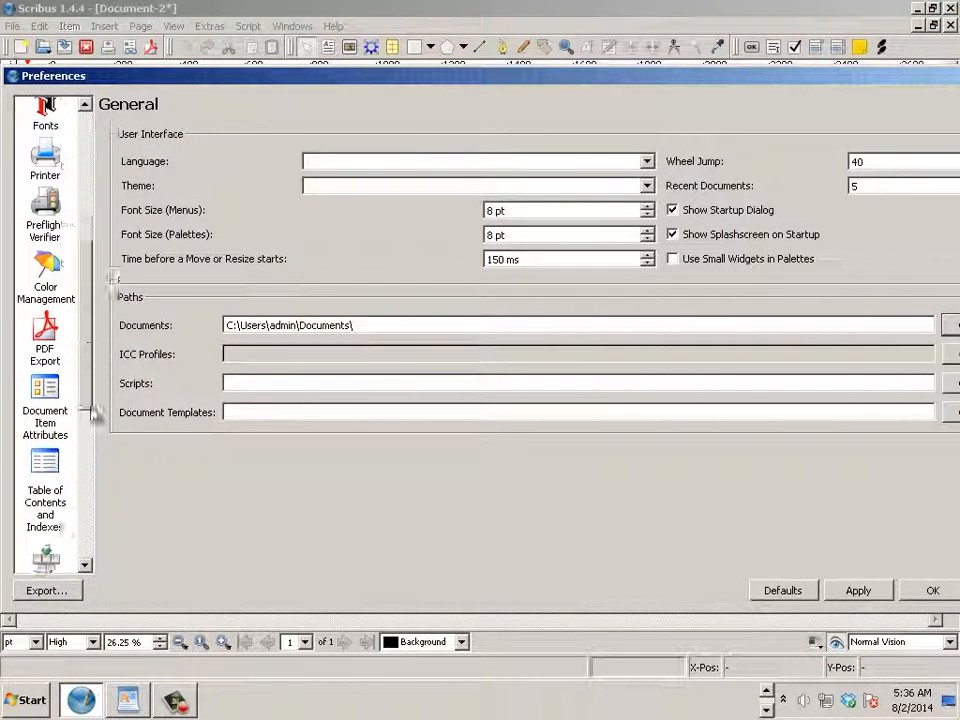
pyautogui.click(44, 464)
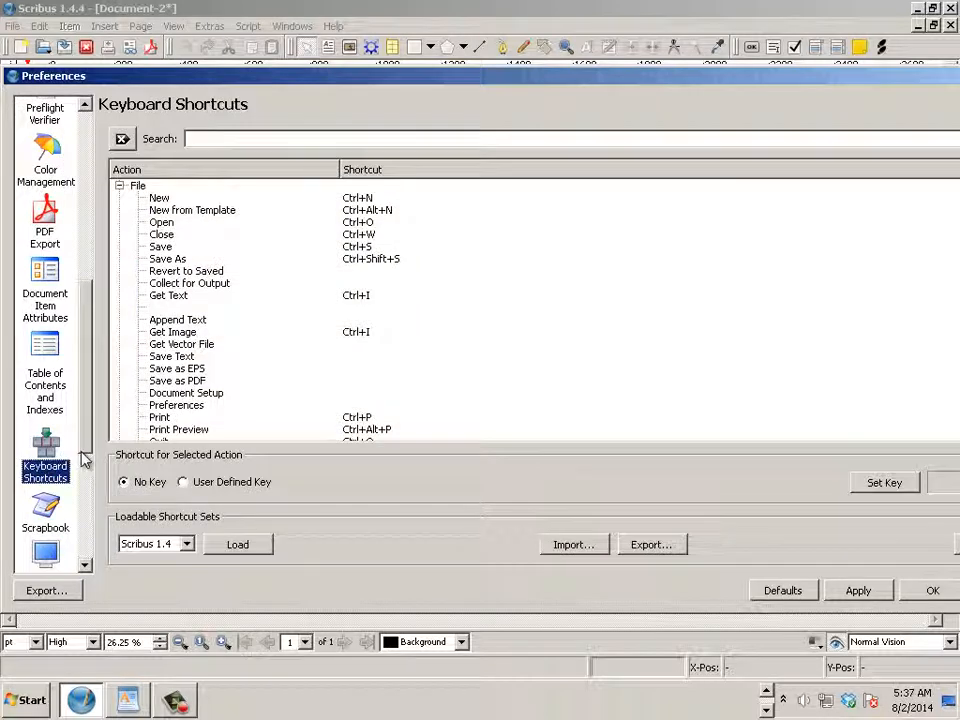
pyautogui.click(652, 544)
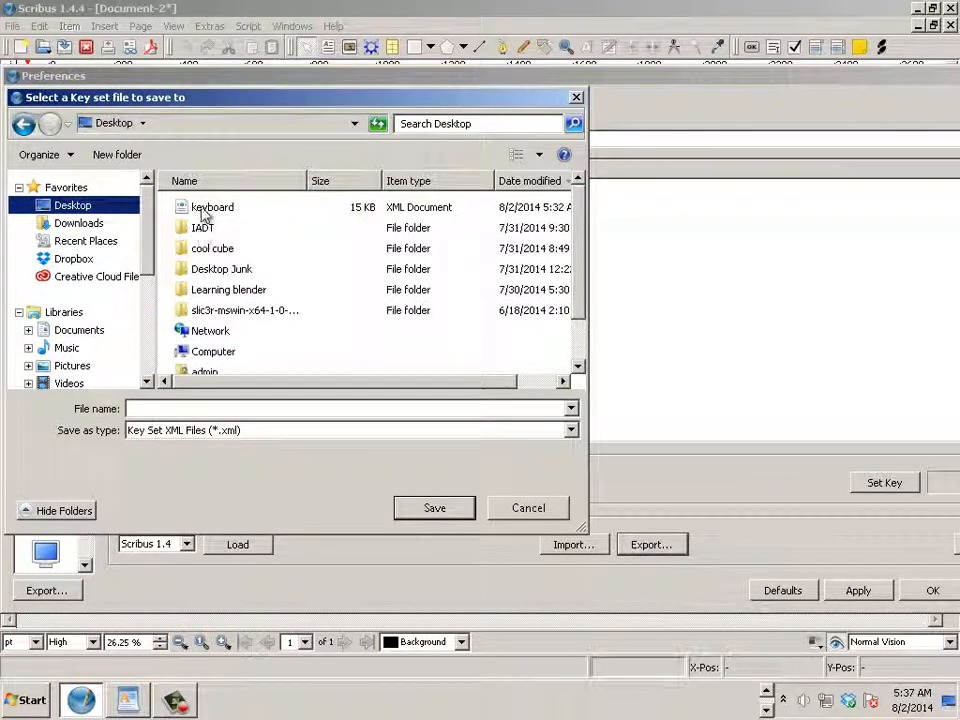
# - Overwrite keyboard.xml on the Desktop and name the exported set 'jason'
pyautogui.click(434, 508)
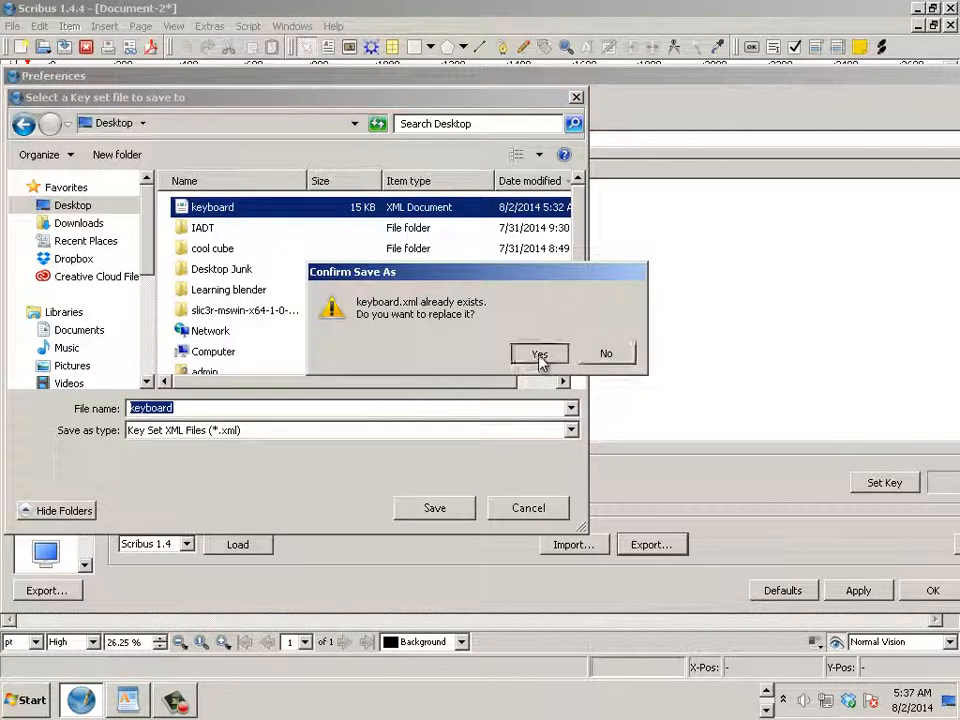
pyautogui.click(540, 354)
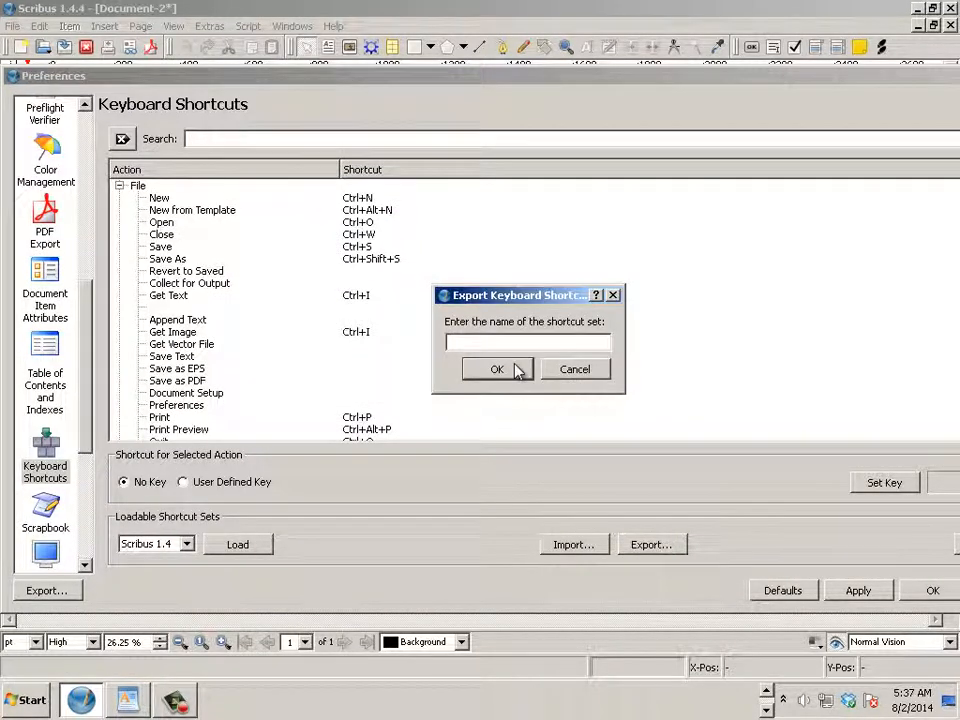
pyautogui.write('jason')
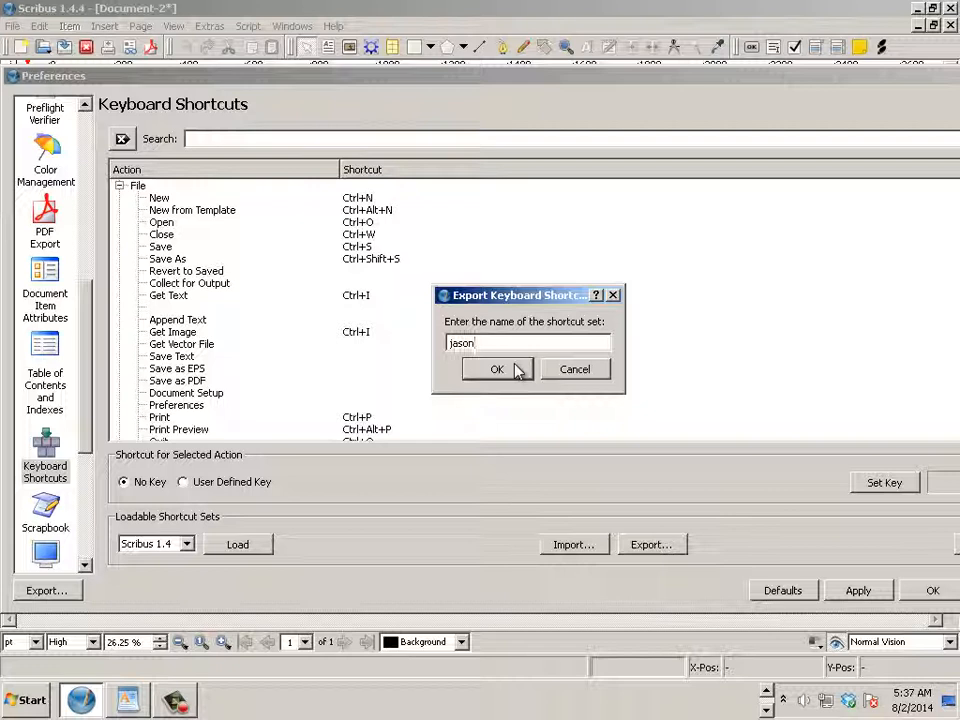
pyautogui.click(496, 368)
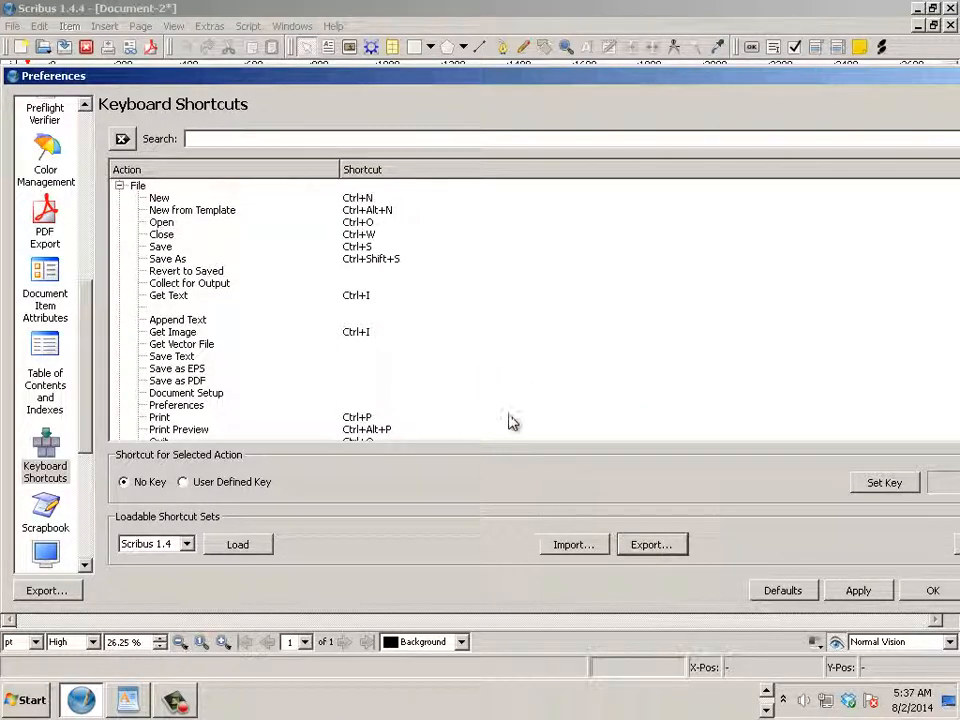
pyautogui.moveTo(400, 420)
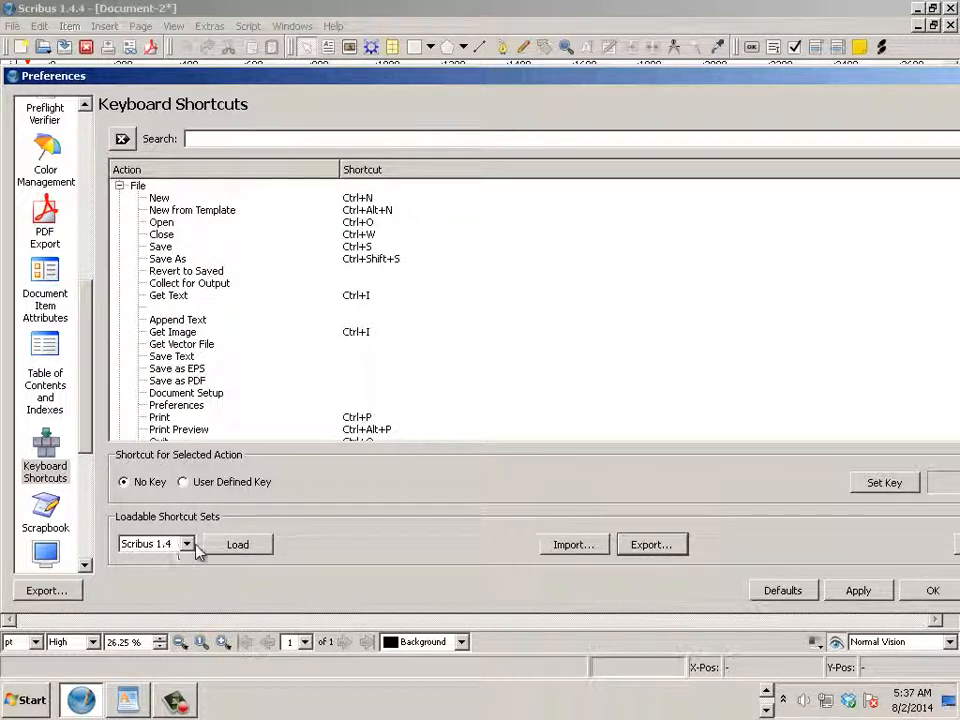
pyautogui.moveTo(236, 544)
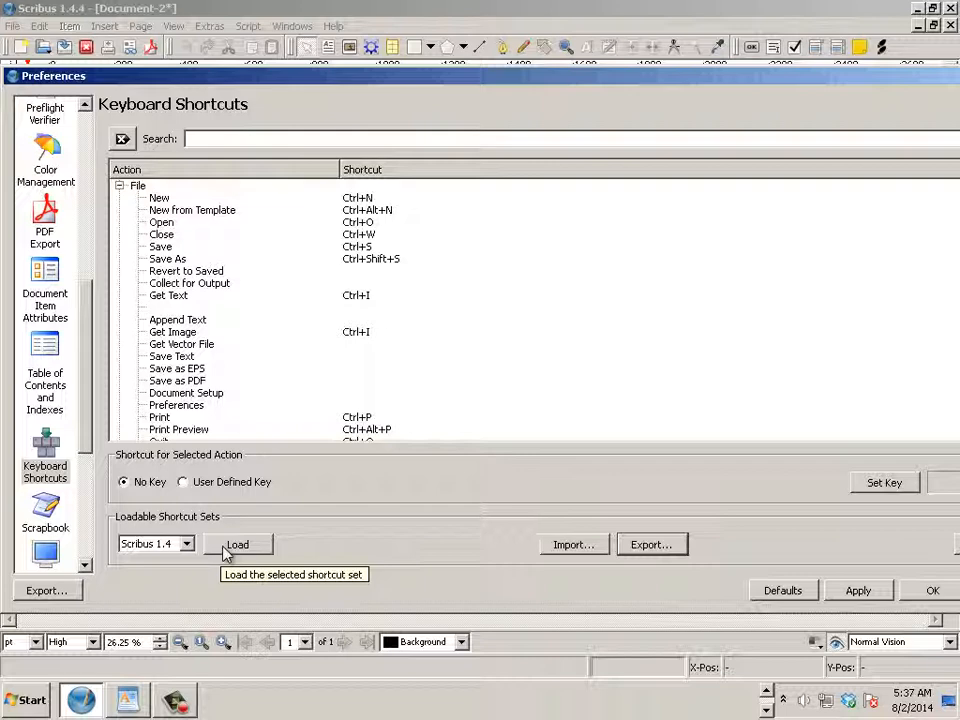
# - Close Preferences with OK, returning to the blank page
pyautogui.click(932, 590)
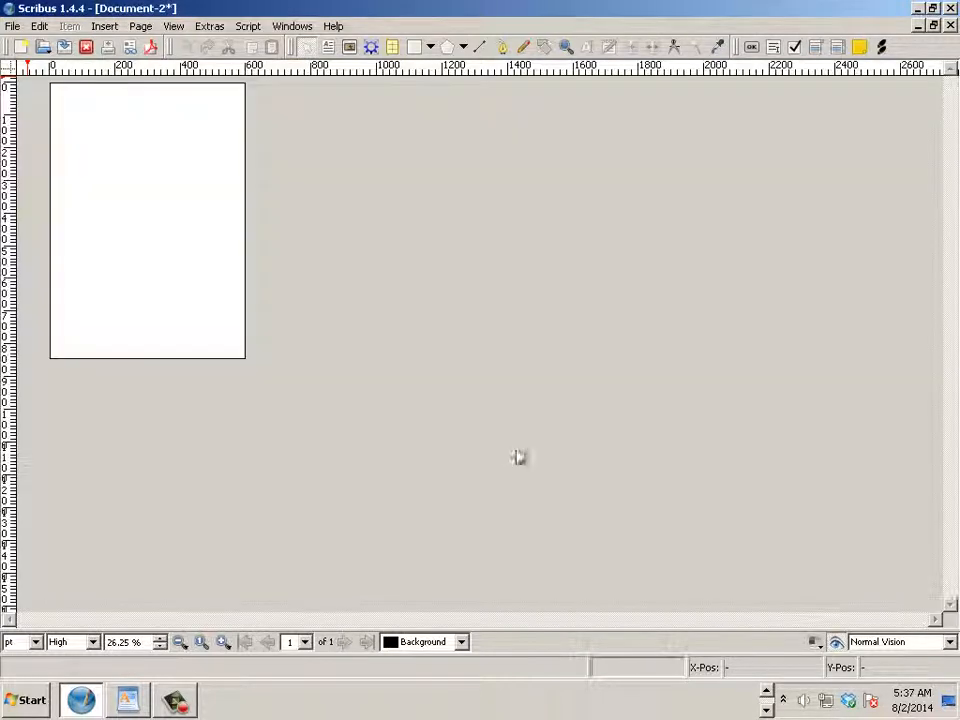